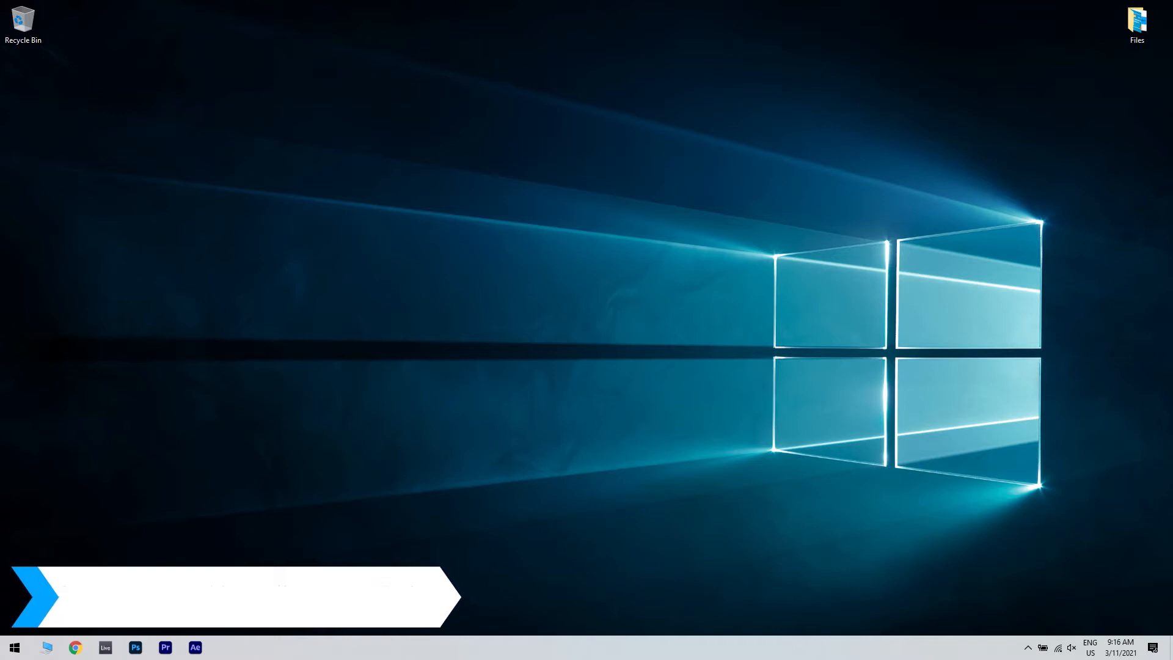
# - Reach Kaspersky's Protection settings from the system tray with Firewall highlighted
pyautogui.click(1036, 607)
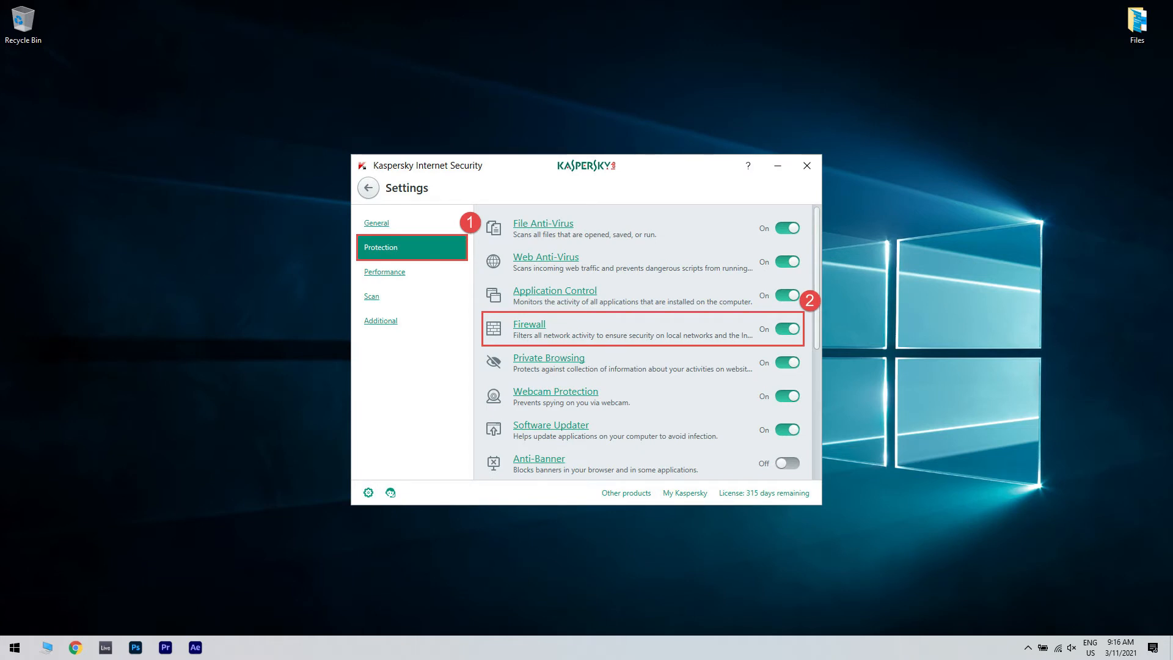
# - Enter the Firewall component's settings with its network and application rules links
pyautogui.click(529, 323)
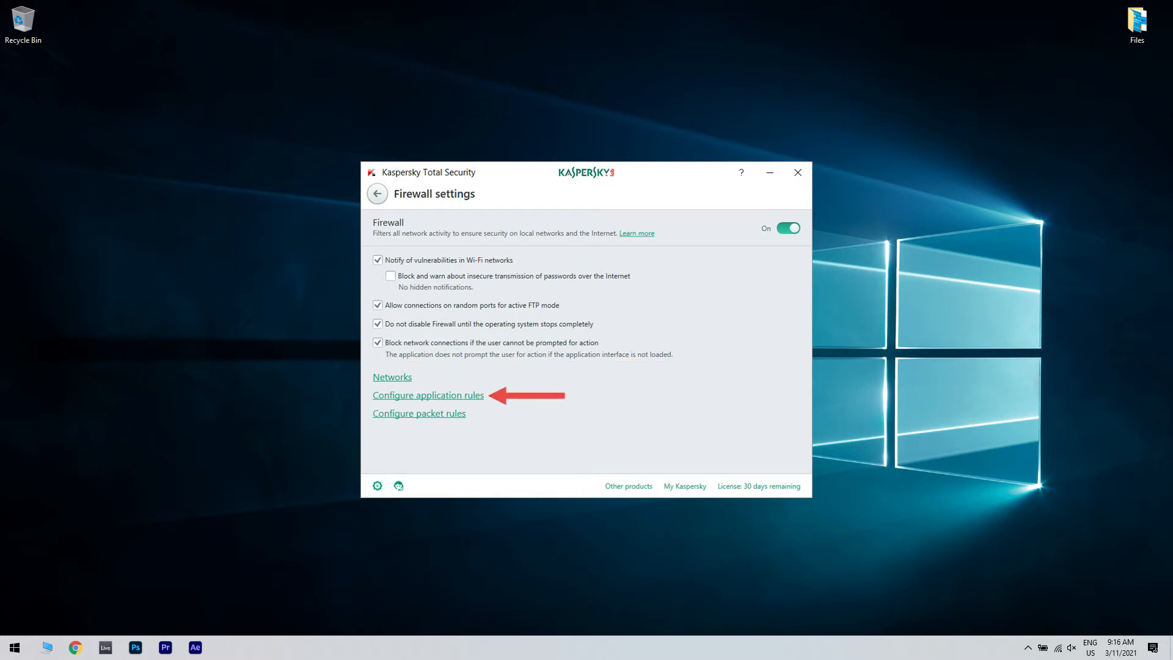
# - Adjust the VPN's firewall application rule, then reach the Additional settings section
pyautogui.click(798, 173)
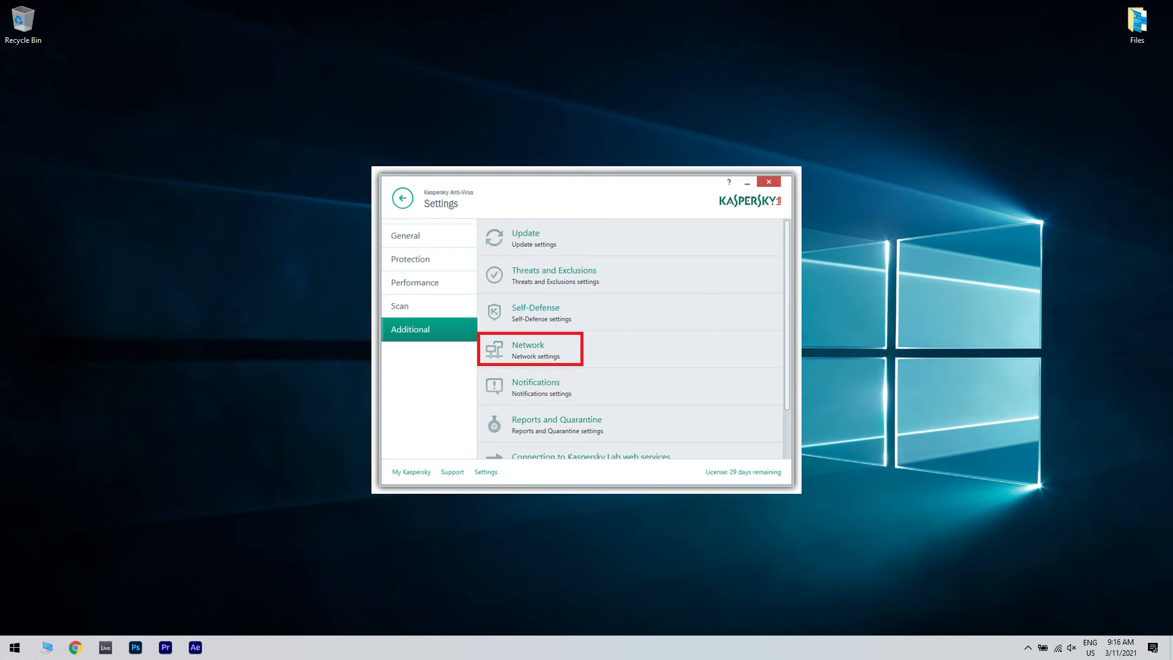
# - In Network settings choose 'Do not scan encrypted connections', then return to Protection
pyautogui.click(530, 349)
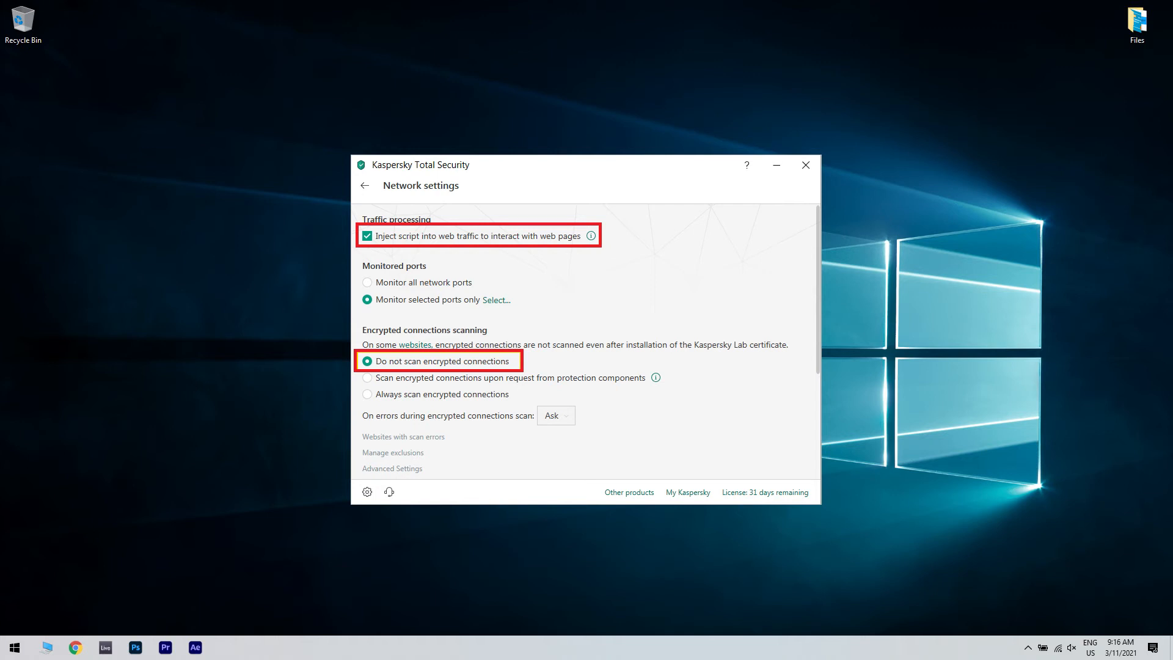
pyautogui.click(370, 186)
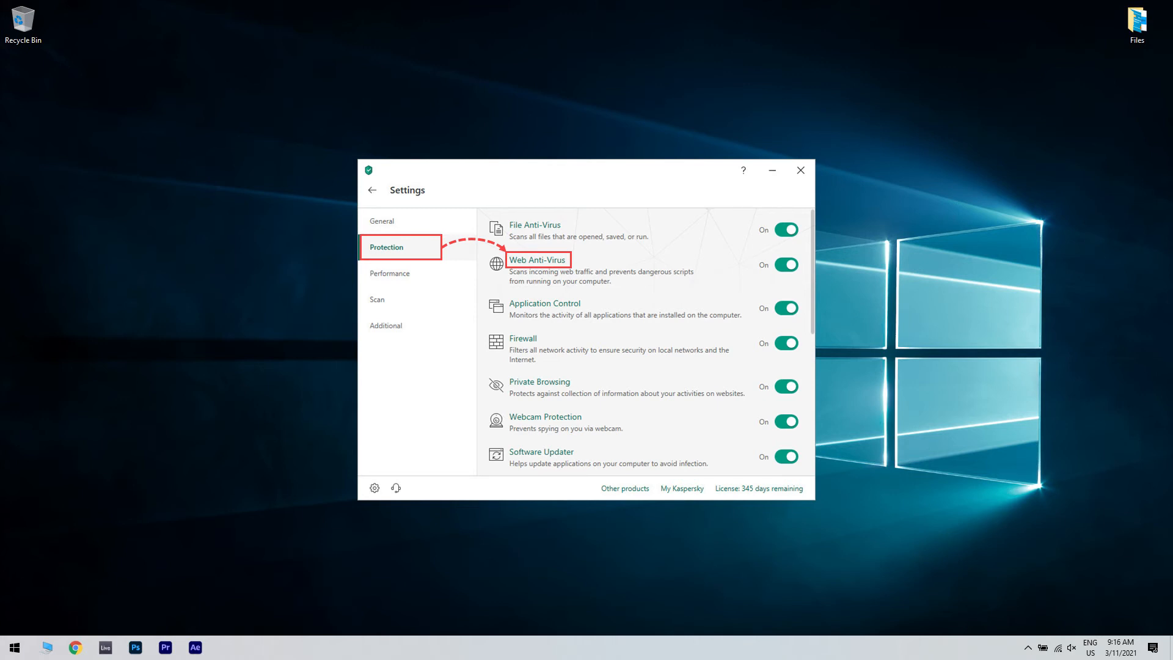
# - In Web Anti-Virus advanced settings toggle automatic Kaspersky Protection extension activation, then close Kaspersky
pyautogui.click(537, 259)
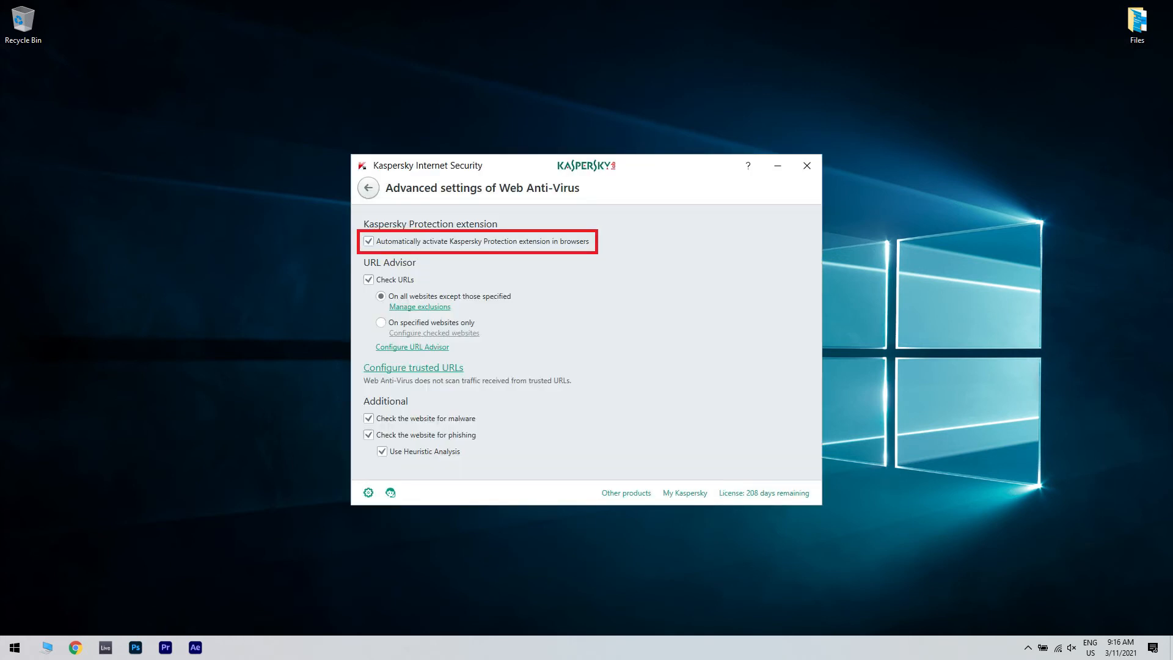
pyautogui.click(806, 166)
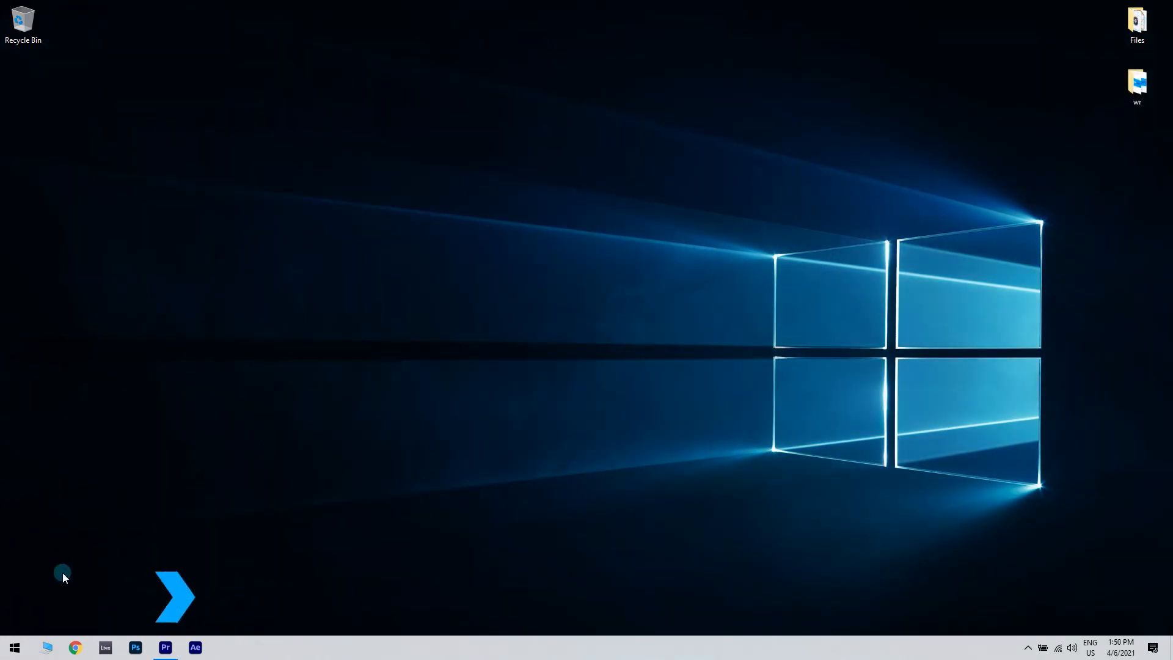
# - Search 'apps and features' and reach hide.me VPN 2.2.0's uninstall confirmation
pyautogui.click(14, 648)
pyautogui.write('apps and features')
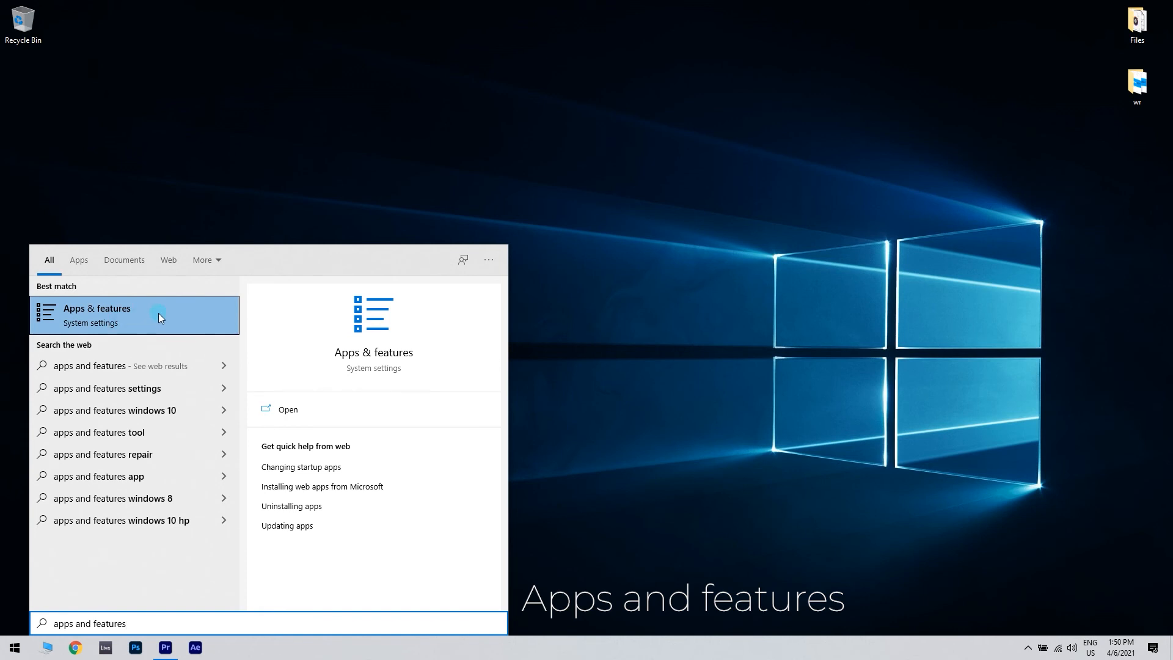
pyautogui.click(135, 316)
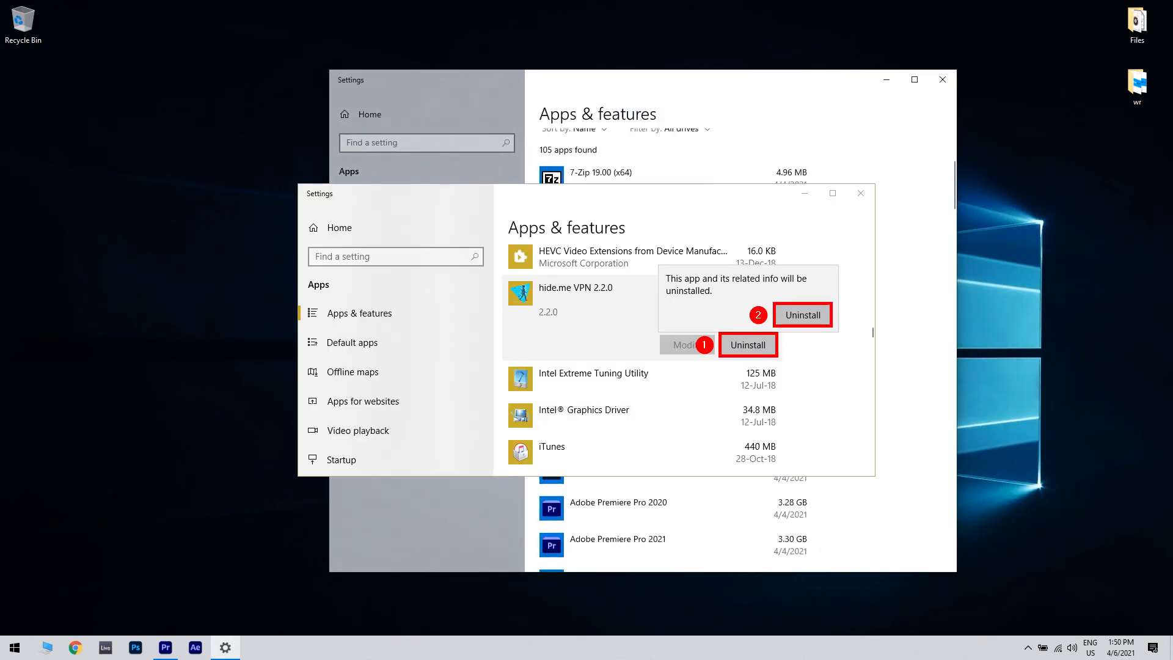